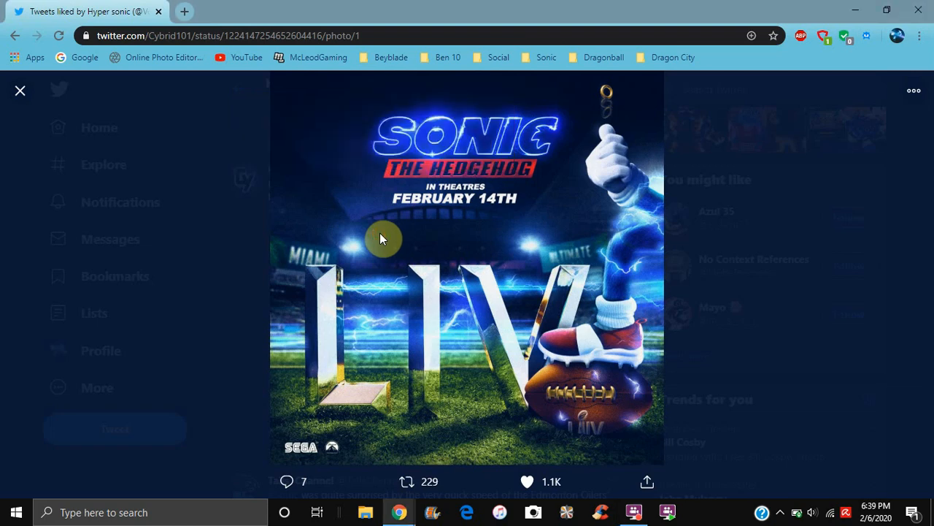
{"action": "mouse_move", "coordinate": [20, 90]}
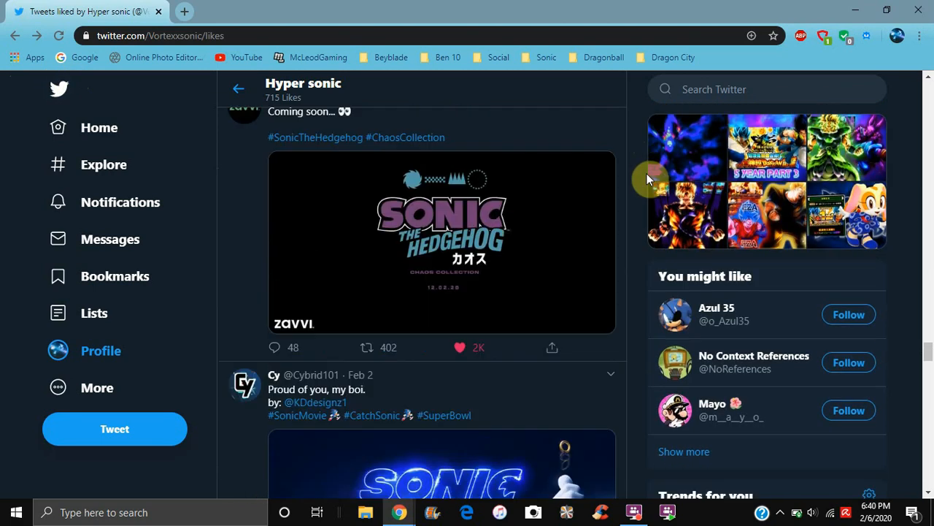
{"action": "mouse_move", "coordinate": [635, 149]}
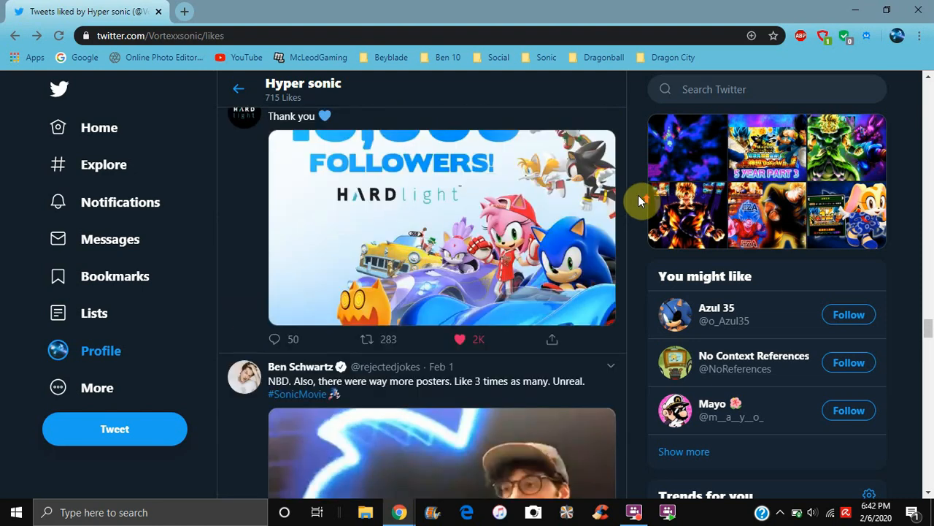
{"action": "scroll", "scroll_direction": "down", "scroll_amount": 3}
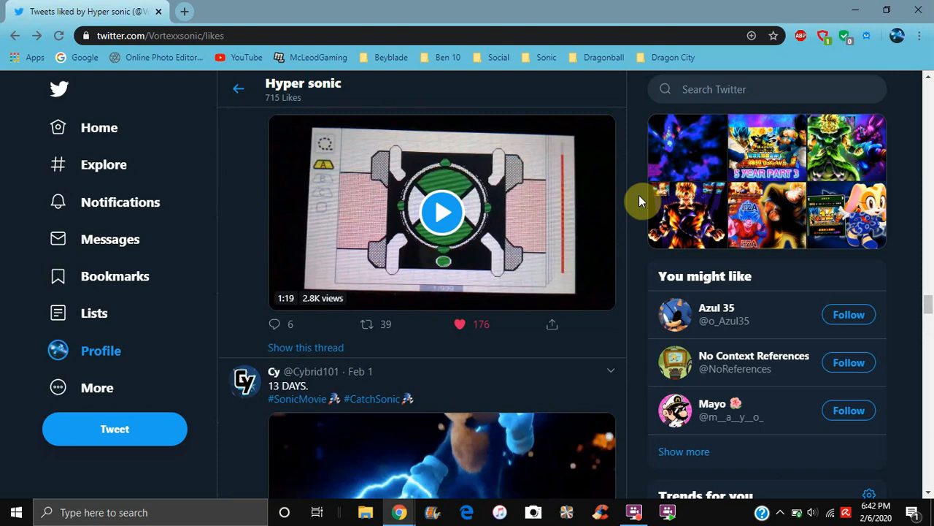
{"action": "scroll", "scroll_direction": "down", "scroll_amount": 3}
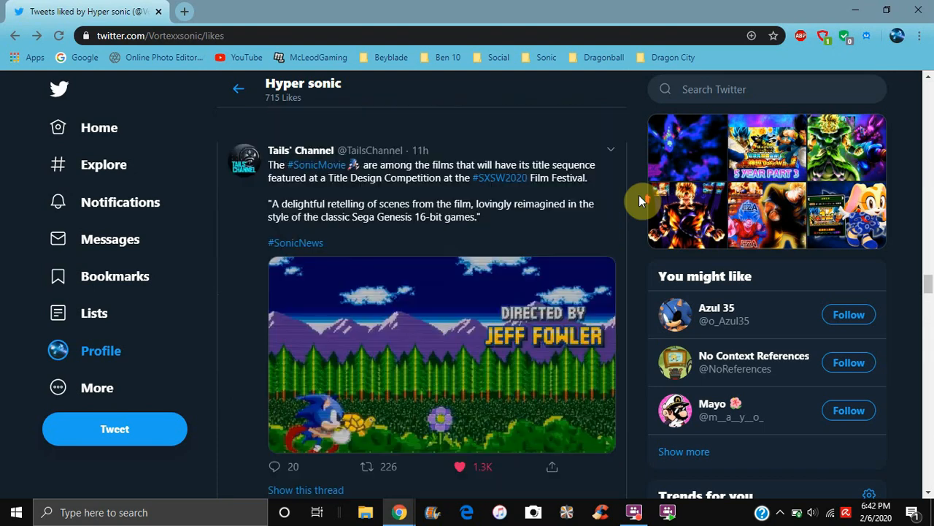
{"action": "scroll", "scroll_direction": "down", "scroll_amount": 3}
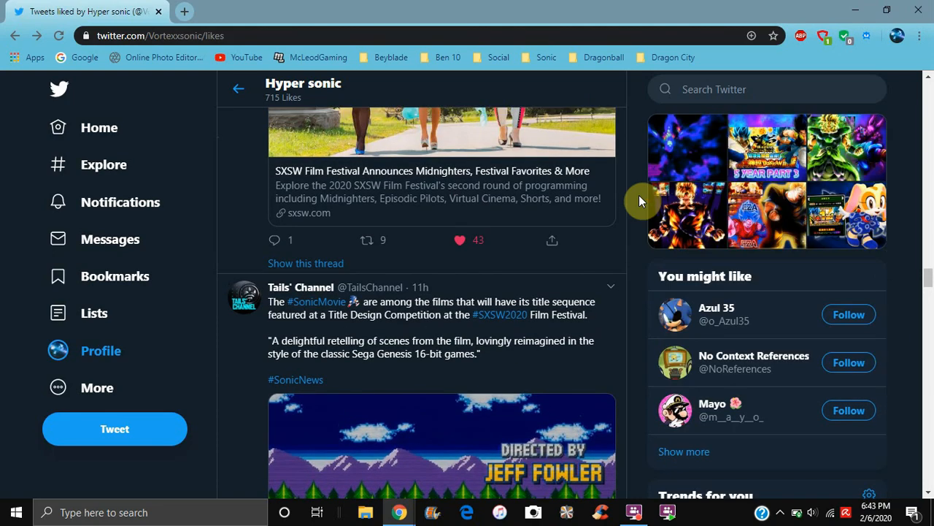
{"action": "scroll", "scroll_direction": "up", "scroll_amount": 3}
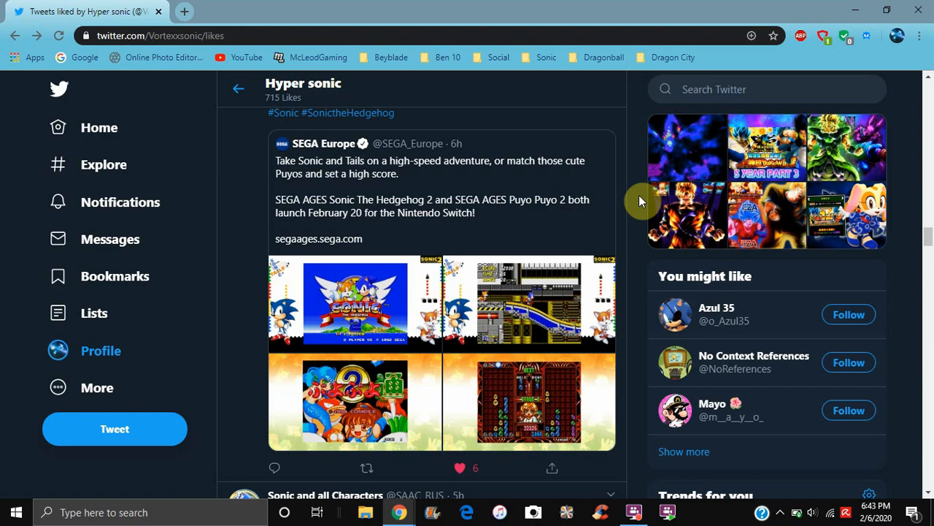
{"action": "scroll", "scroll_direction": "down", "scroll_amount": 3}
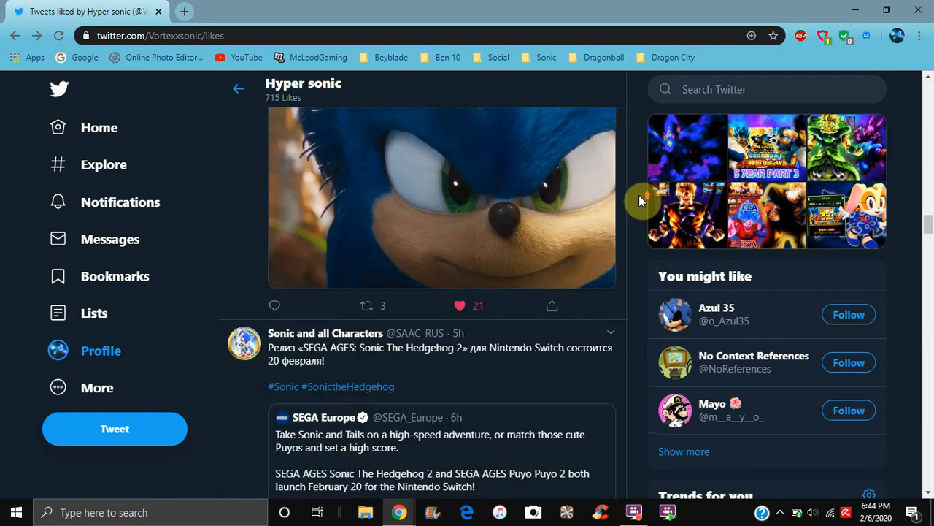
{"action": "scroll", "scroll_direction": "down", "scroll_amount": 3}
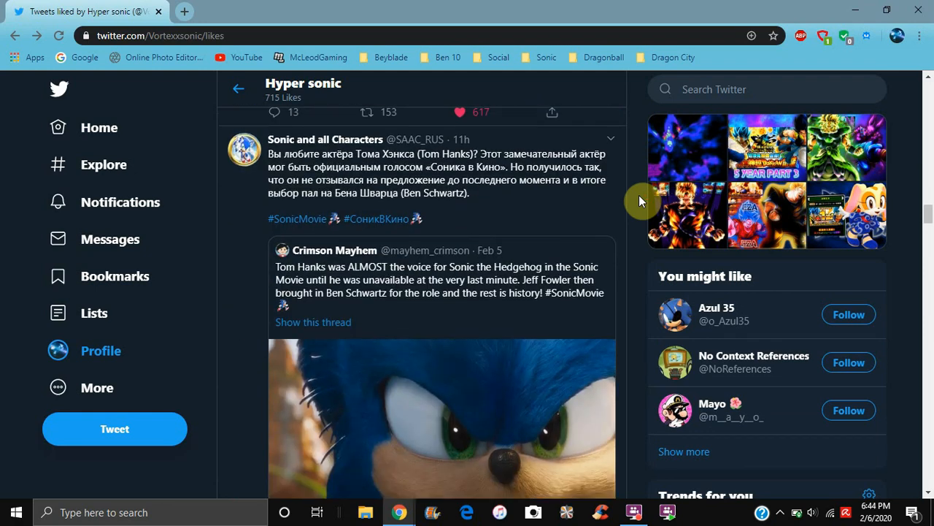
{"action": "scroll", "scroll_direction": "down", "scroll_amount": 3}
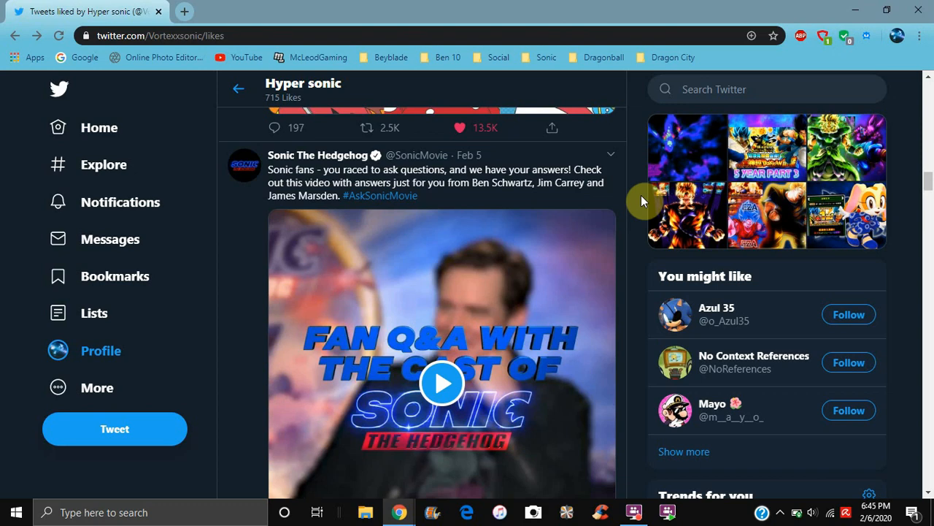
{"action": "scroll", "scroll_direction": "down", "scroll_amount": 3}
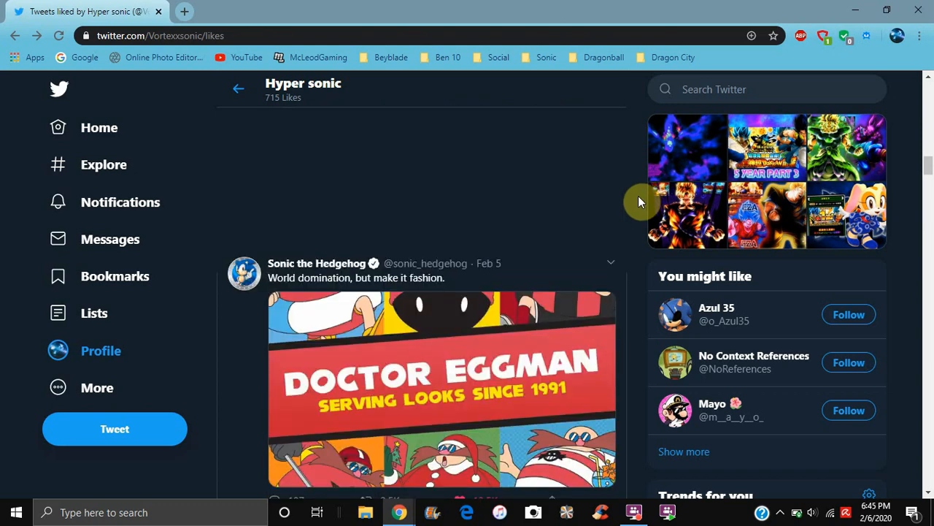
{"action": "scroll", "scroll_direction": "down", "scroll_amount": 3}
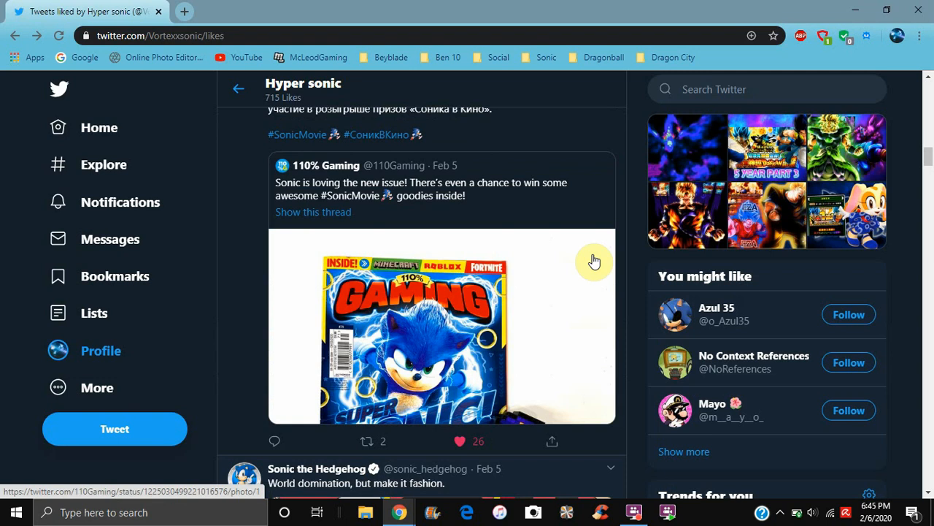
{"action": "mouse_move", "coordinate": [649, 164]}
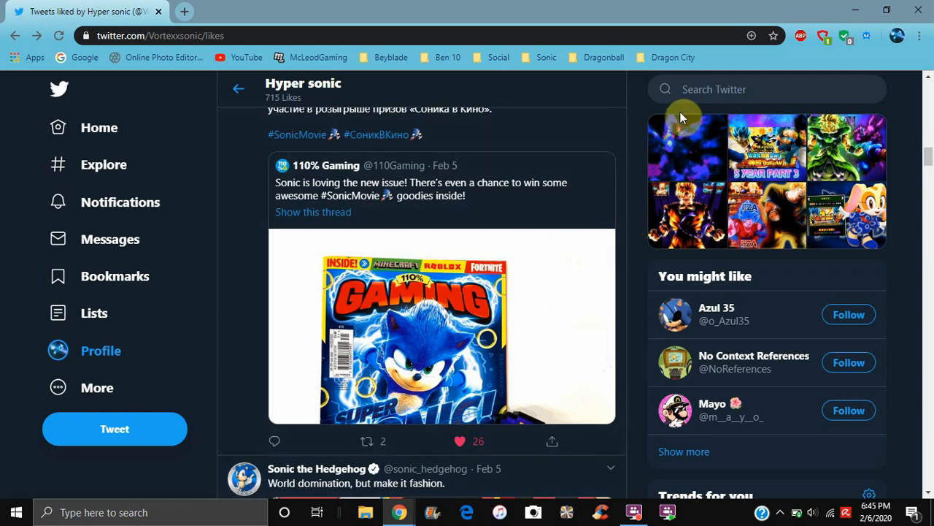
{"action": "mouse_move", "coordinate": [654, 193]}
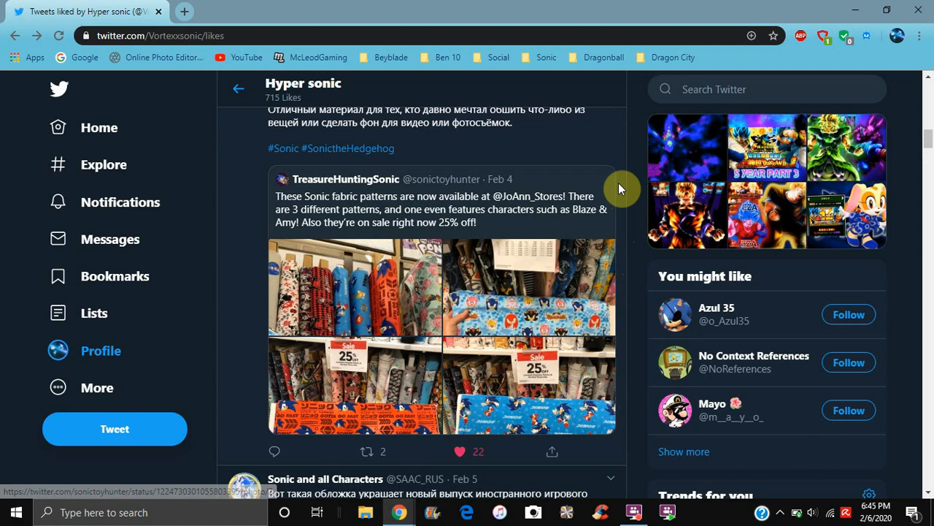
{"action": "mouse_move", "coordinate": [632, 174]}
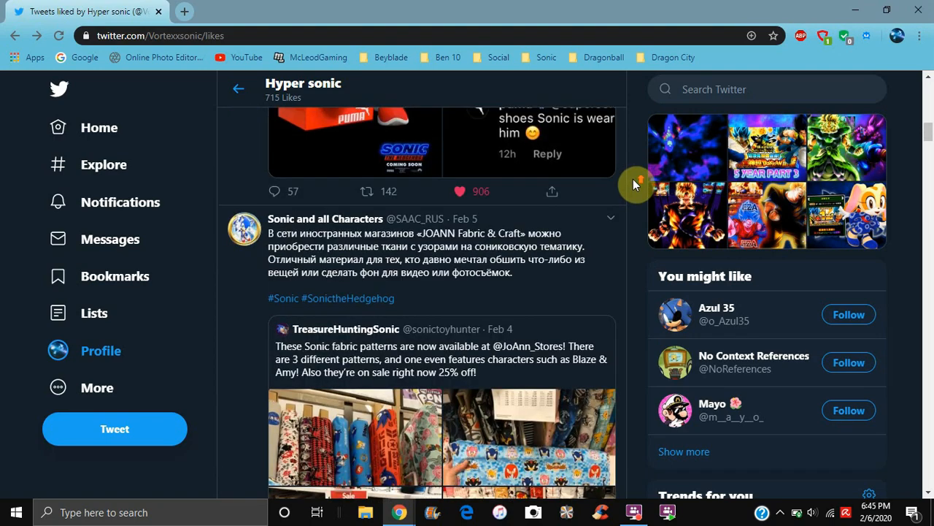
{"action": "scroll", "scroll_direction": "up", "scroll_amount": 3}
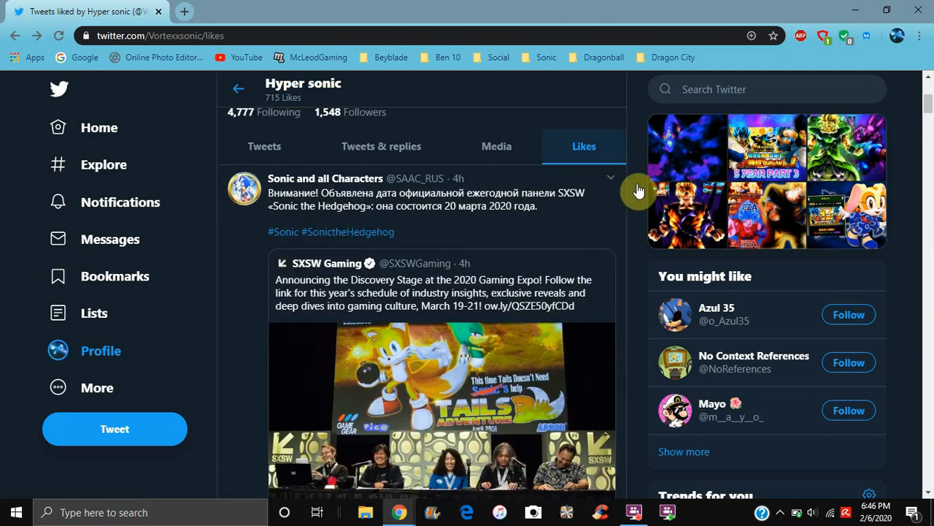
{"action": "scroll", "scroll_direction": "down", "scroll_amount": 3}
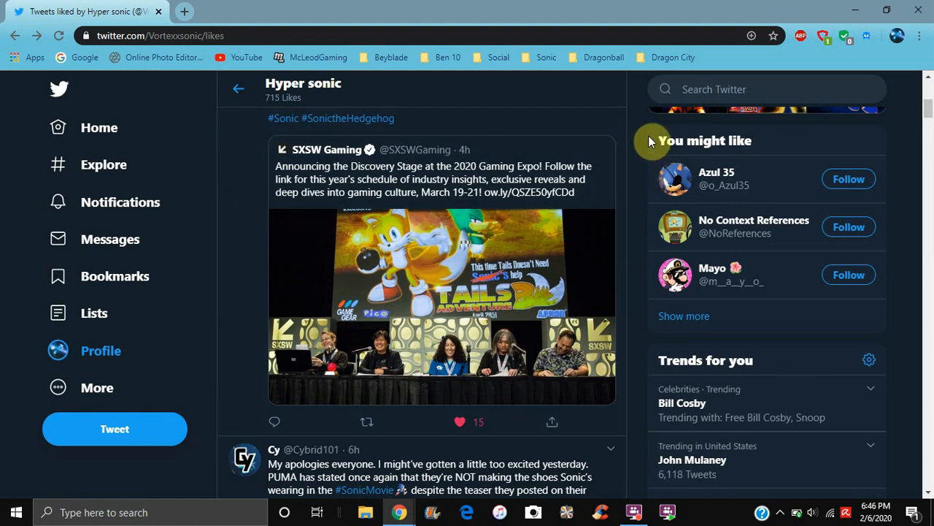
{"action": "mouse_move", "coordinate": [649, 127]}
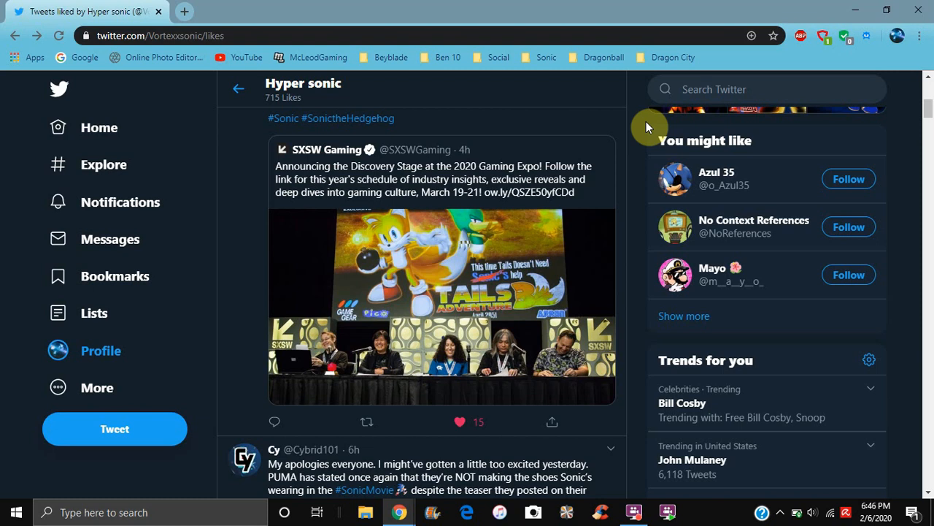
{"action": "mouse_move", "coordinate": [642, 172]}
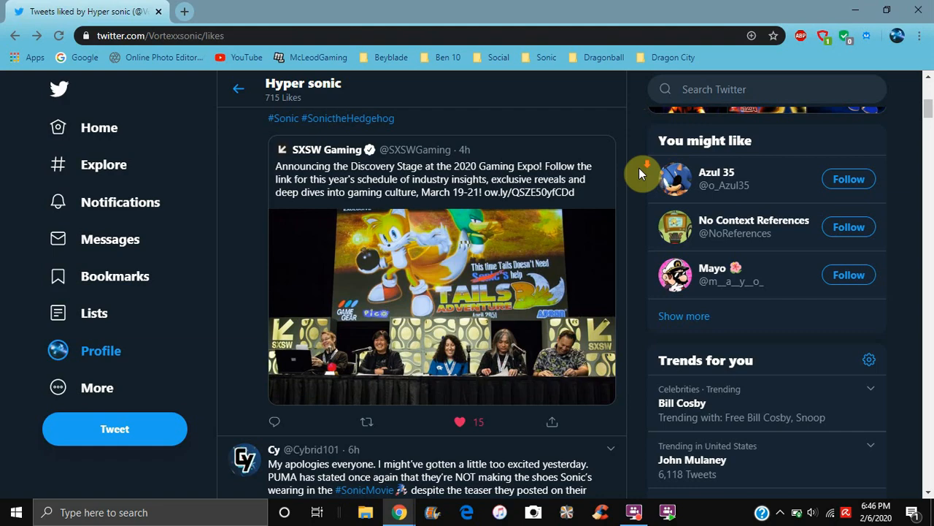
{"action": "scroll", "scroll_direction": "down", "scroll_amount": 3}
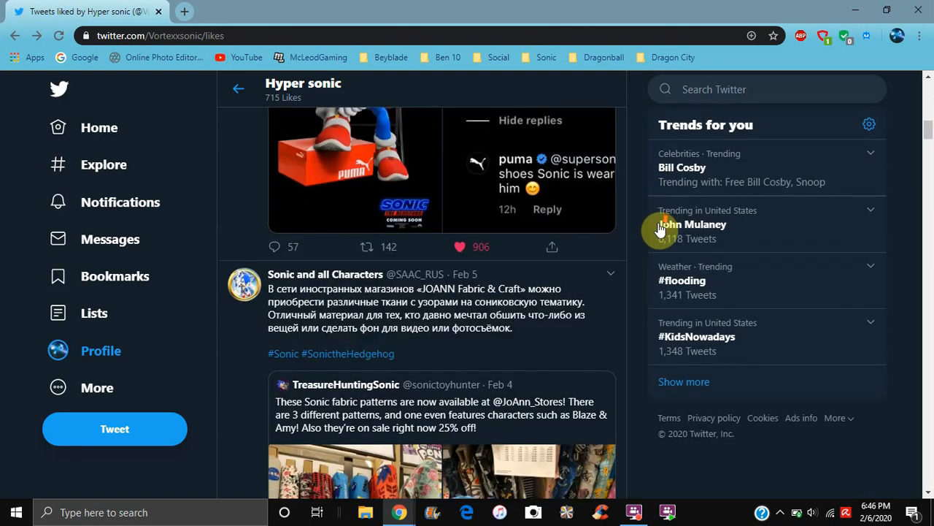
{"action": "scroll", "scroll_direction": "down", "scroll_amount": 3}
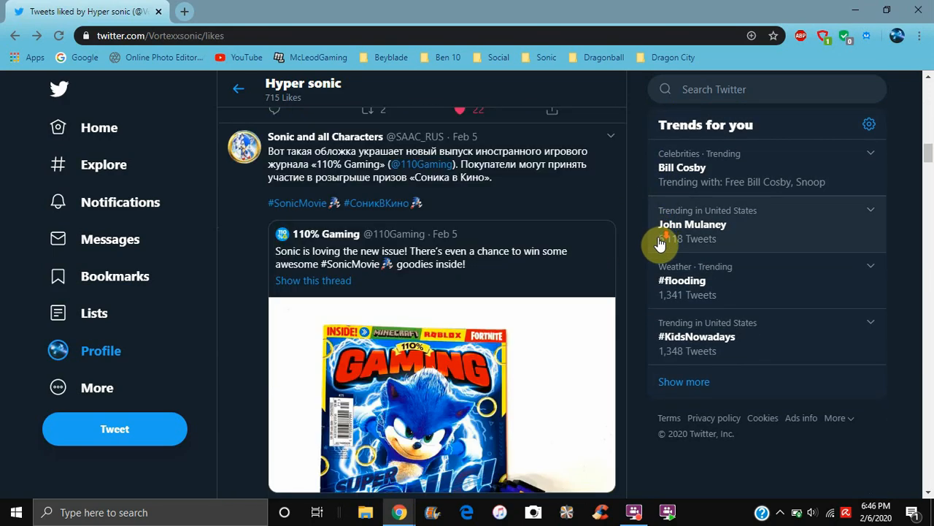